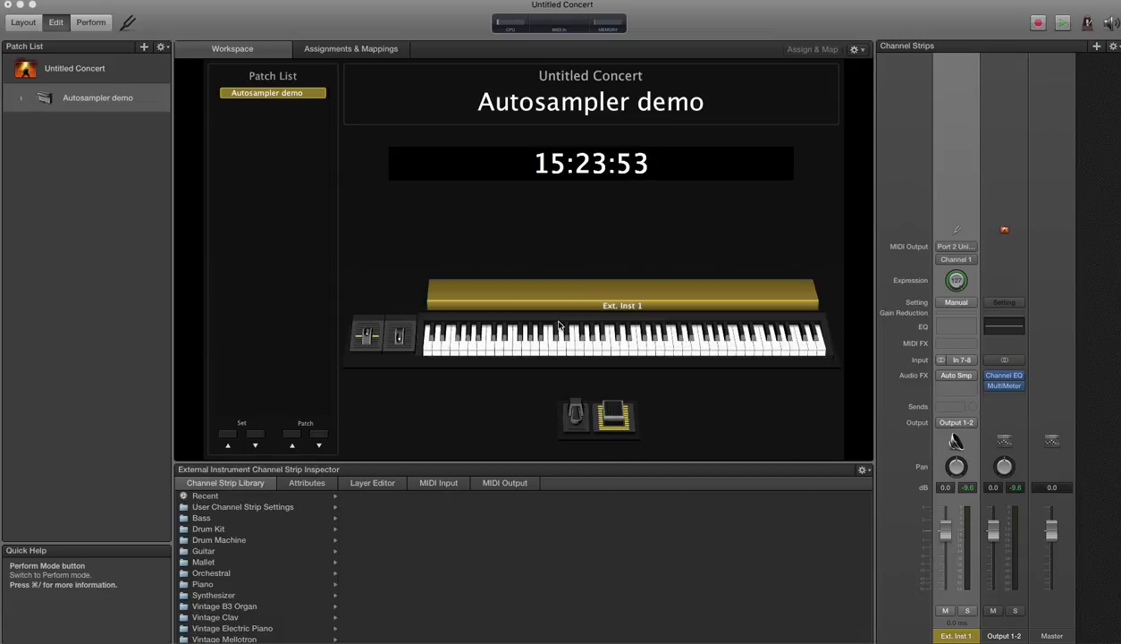
mouse_move(368, 232)
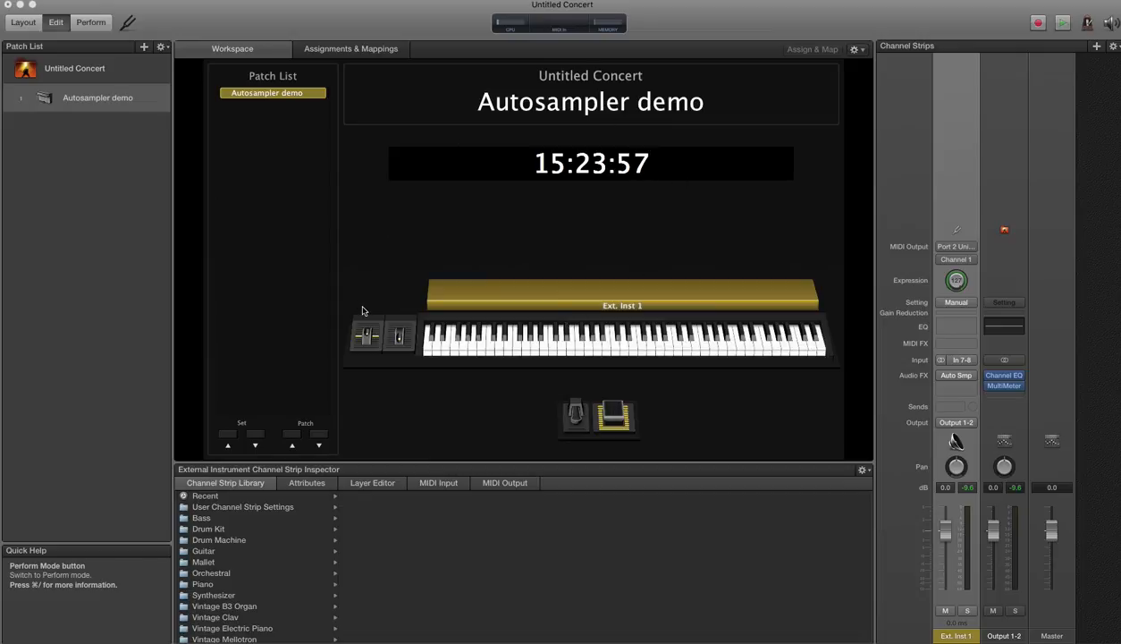
mouse_move(819, 261)
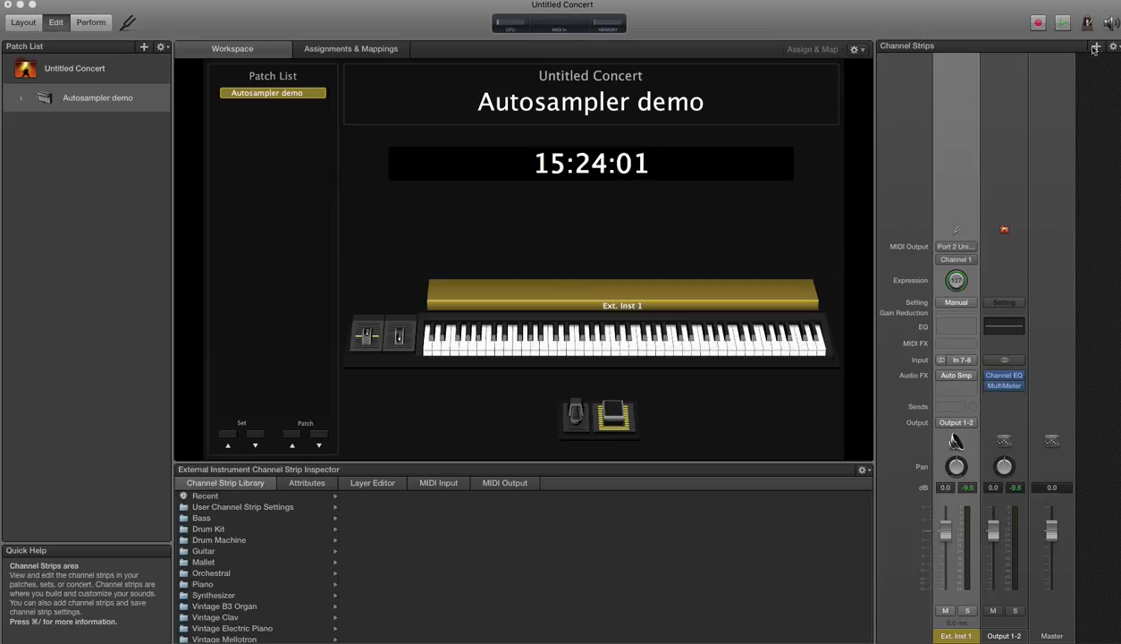
Step: Create an external instrument channel strip, Ext. Inst 1, and list its Audio FX plug-ins
left_click(1094, 46)
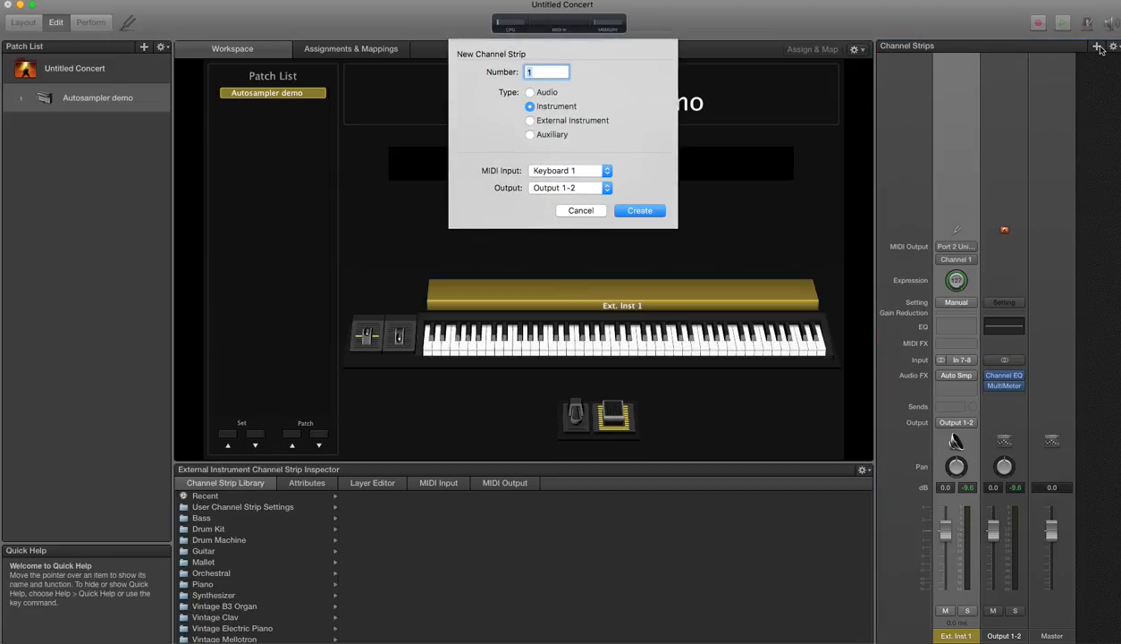
left_click(529, 120)
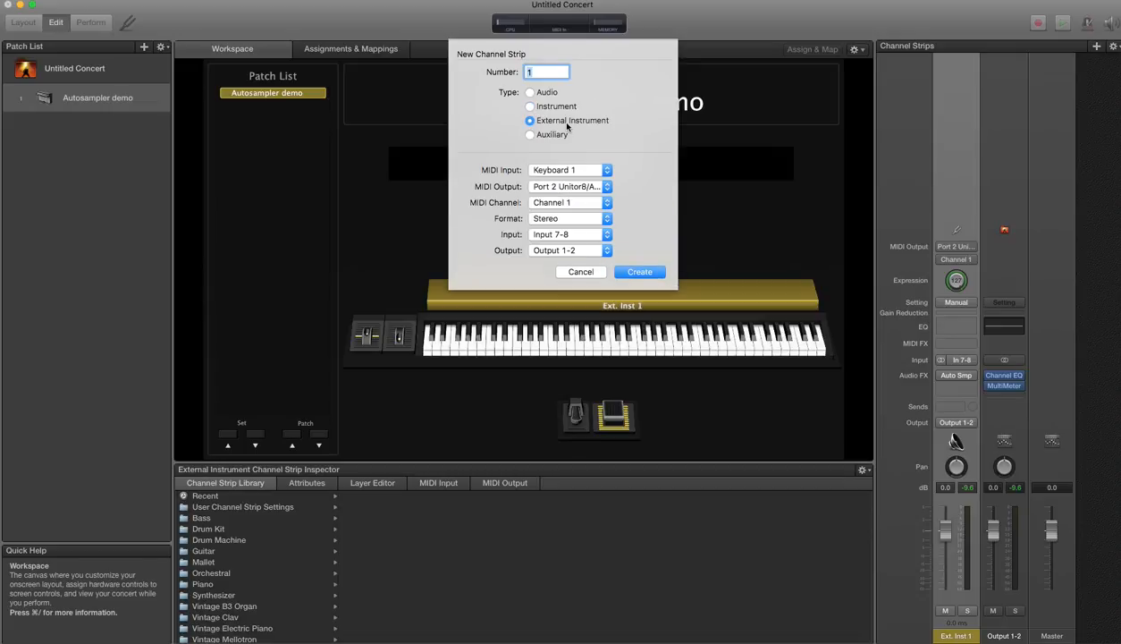
mouse_move(662, 187)
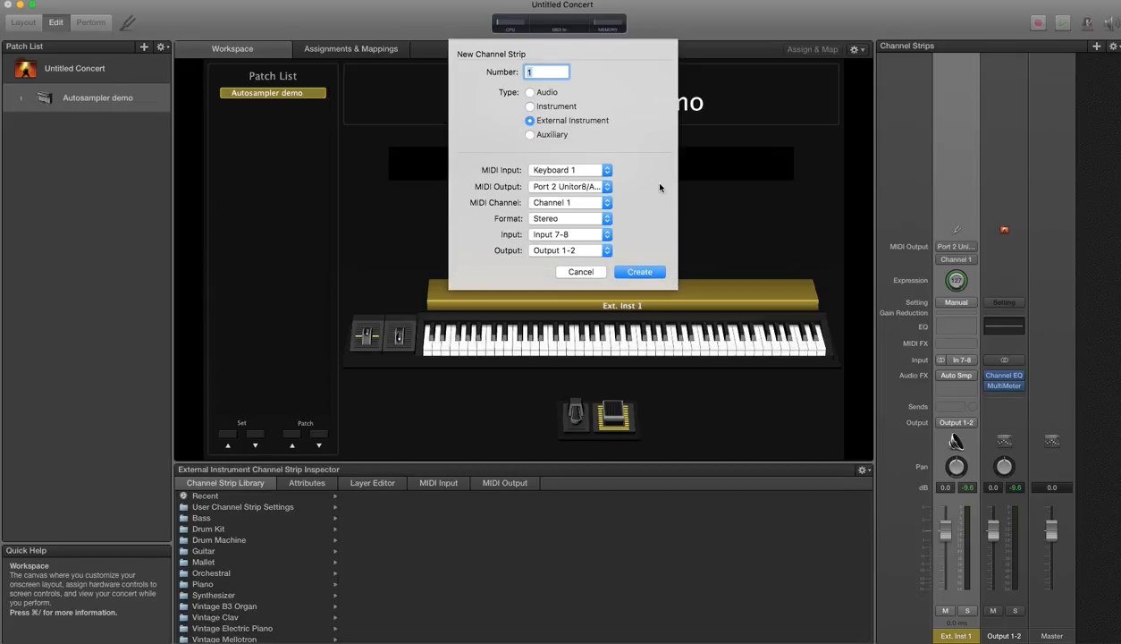
mouse_move(583, 194)
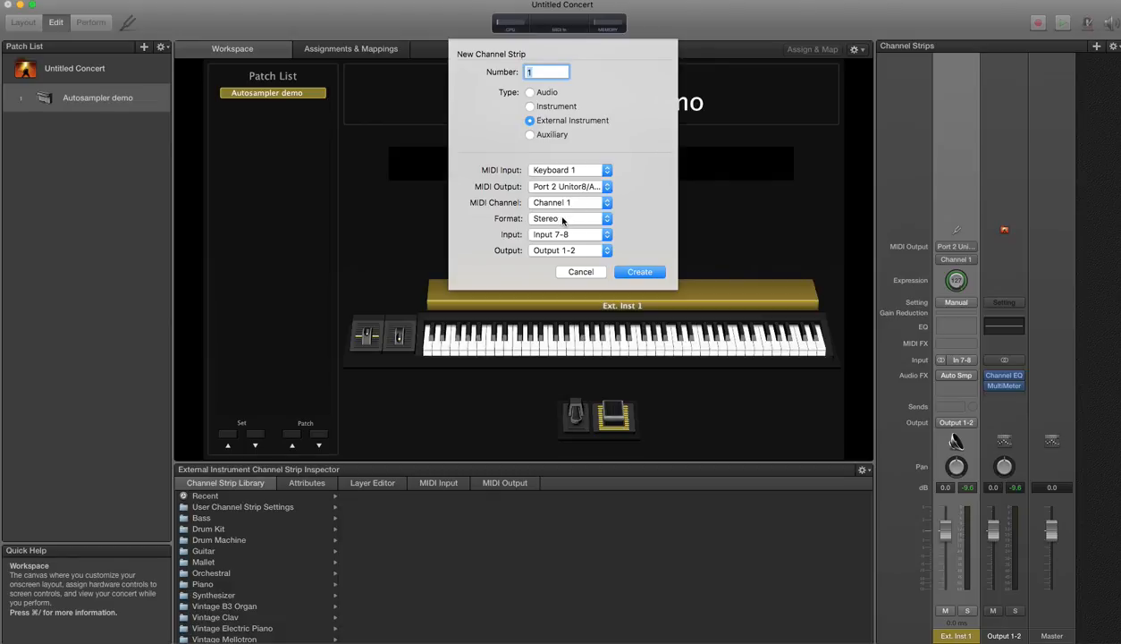
mouse_move(585, 236)
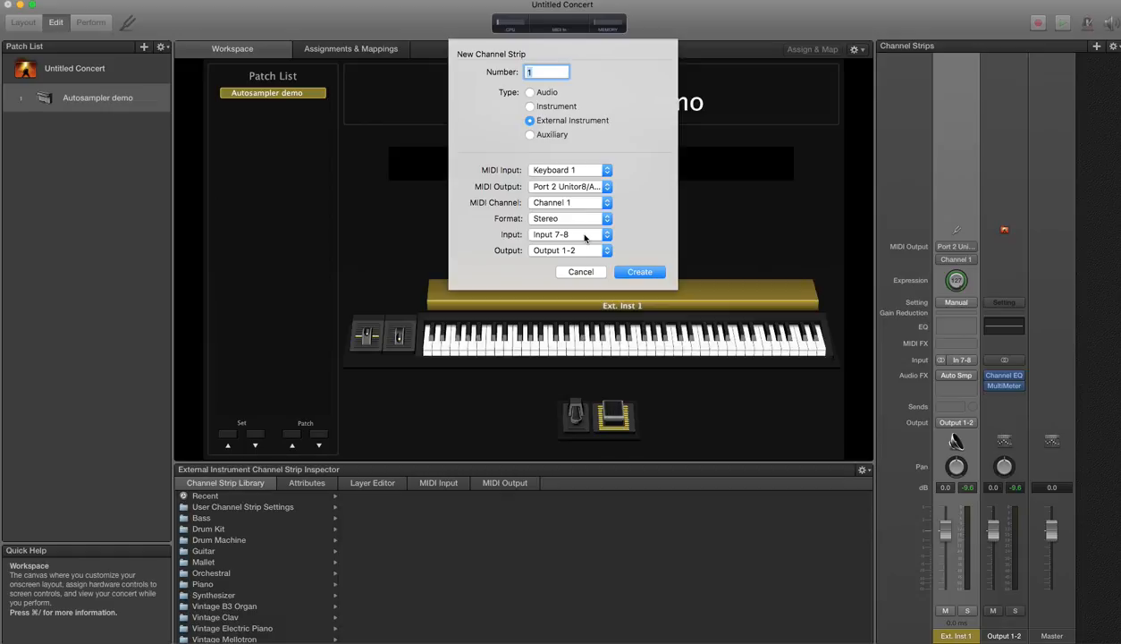
mouse_move(608, 250)
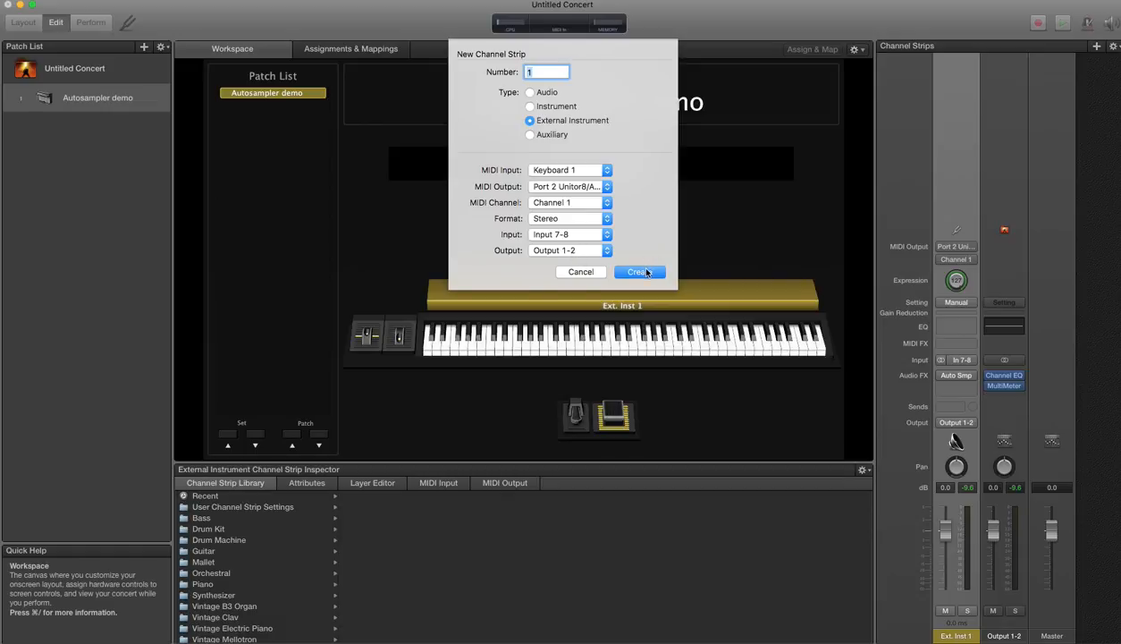
left_click(637, 272)
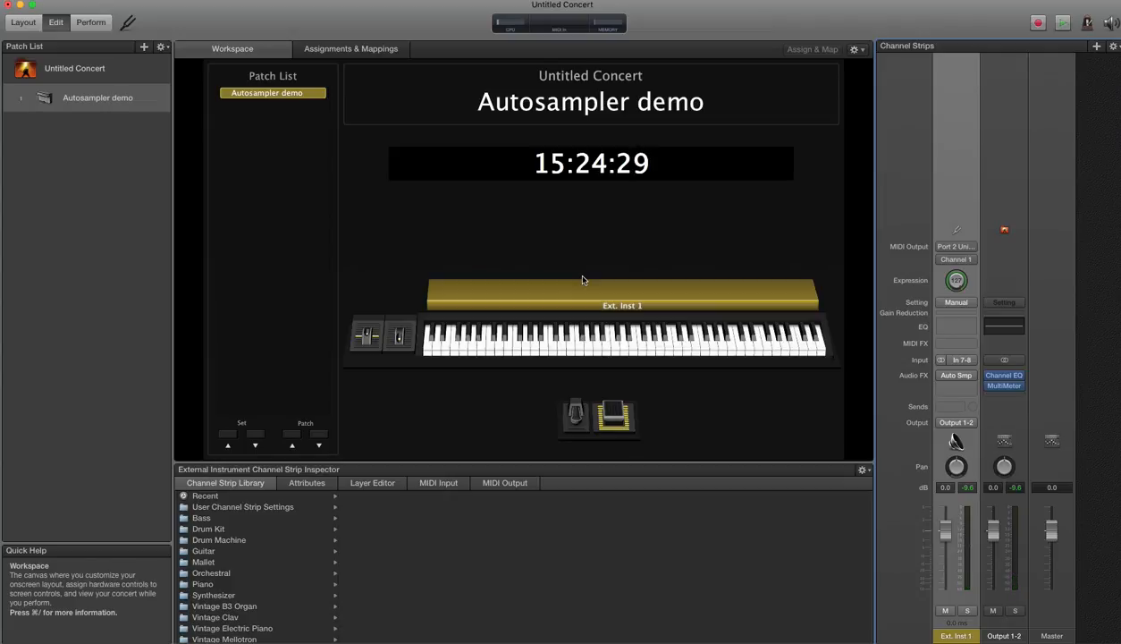
mouse_move(731, 344)
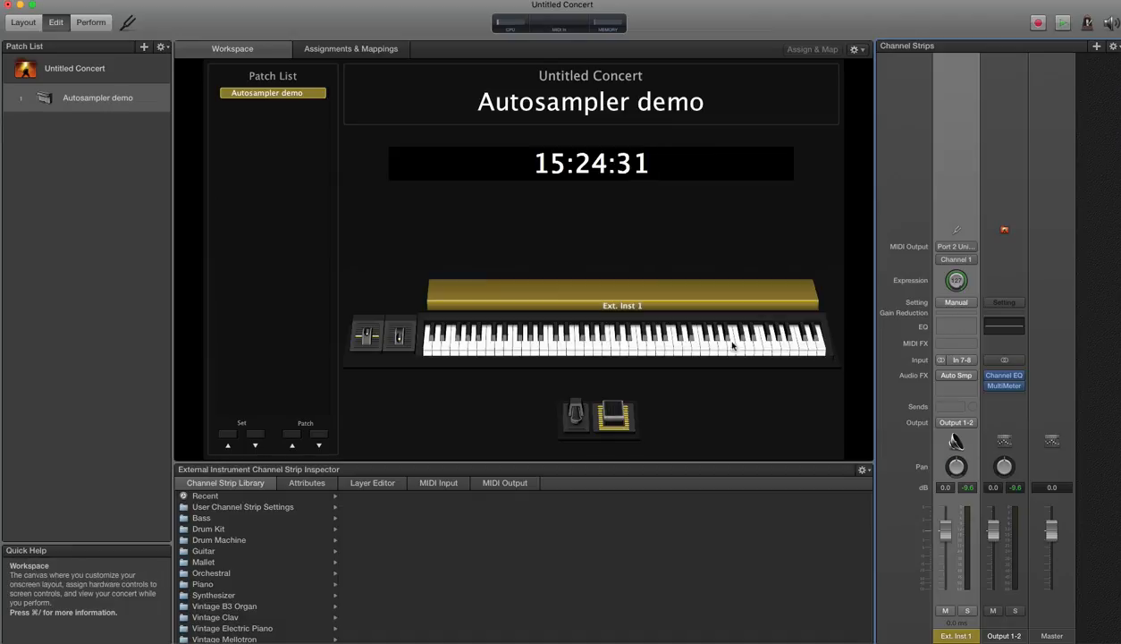
mouse_move(966, 494)
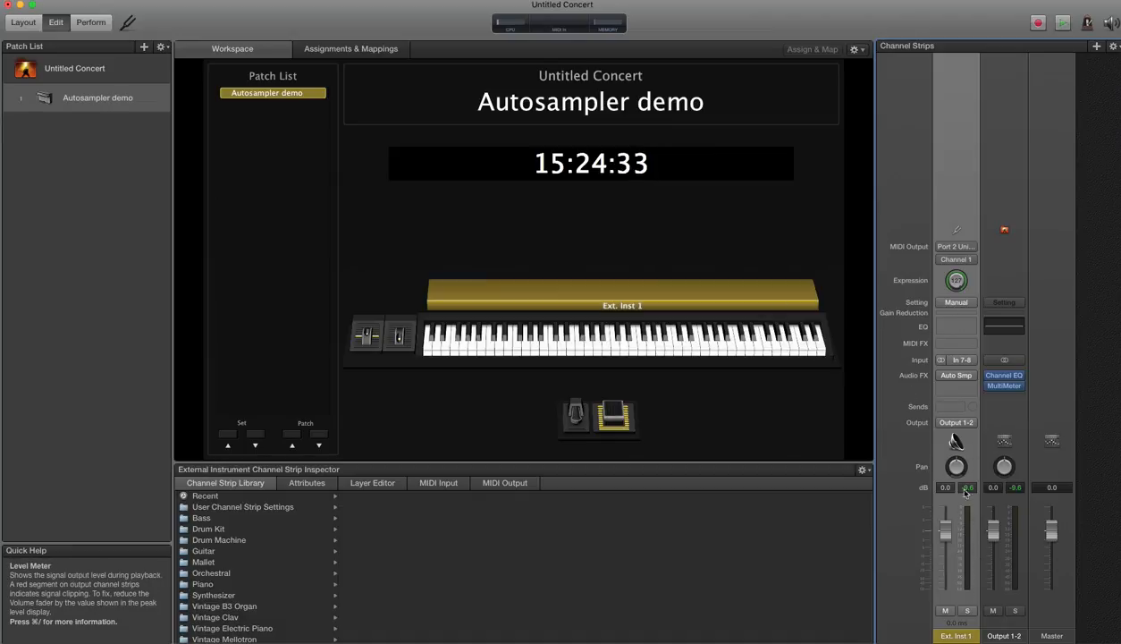
mouse_move(956, 376)
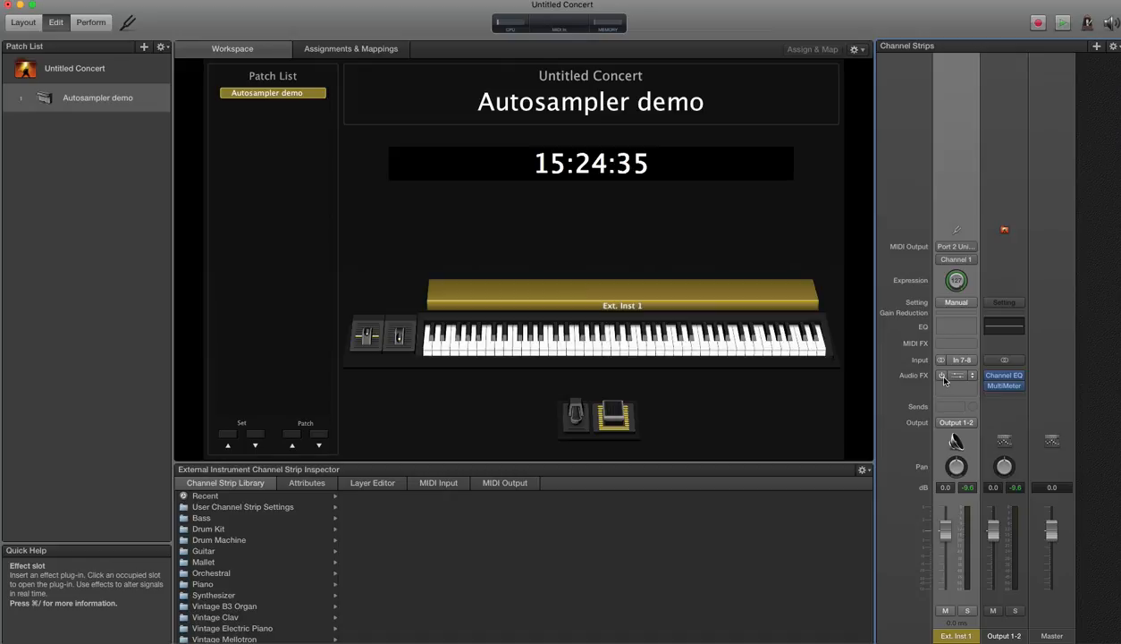
left_click(955, 375)
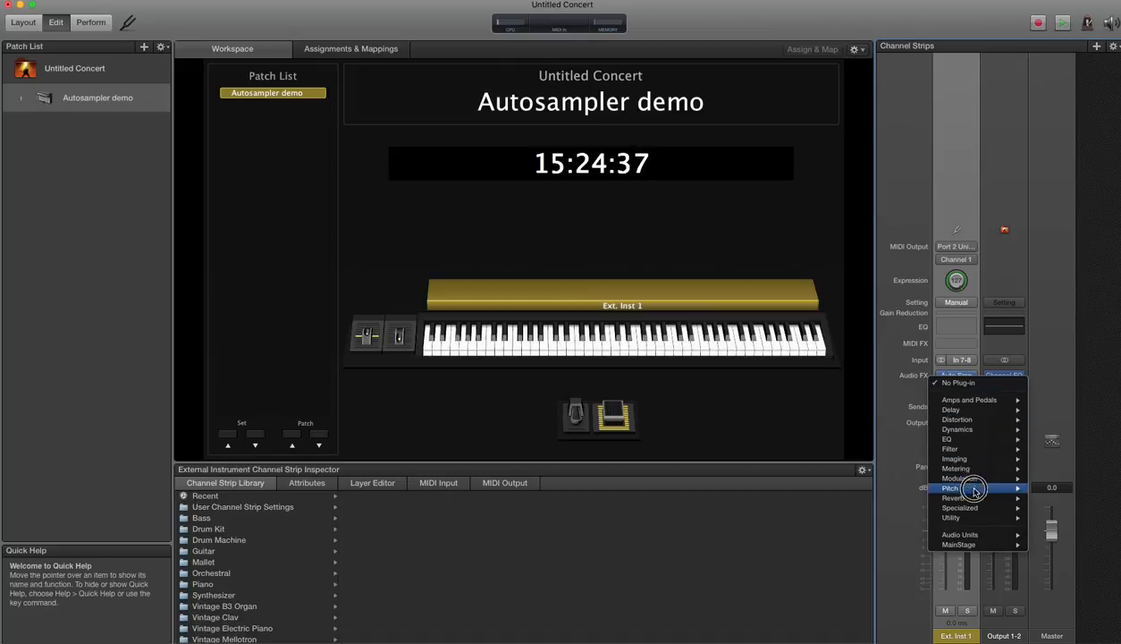
mouse_move(980, 356)
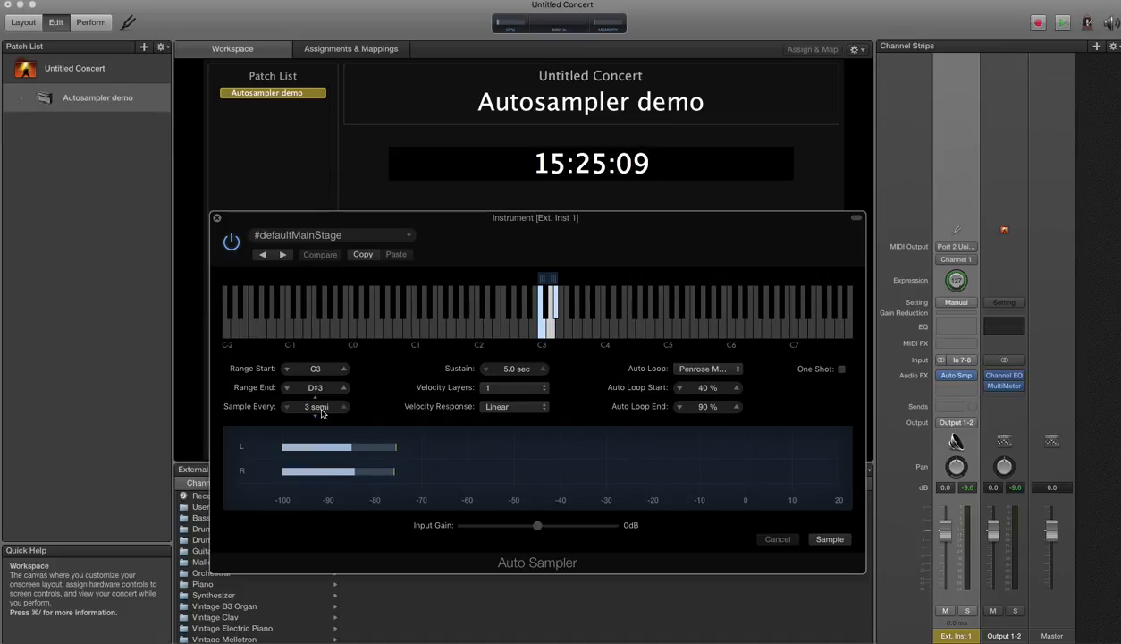
mouse_move(576, 401)
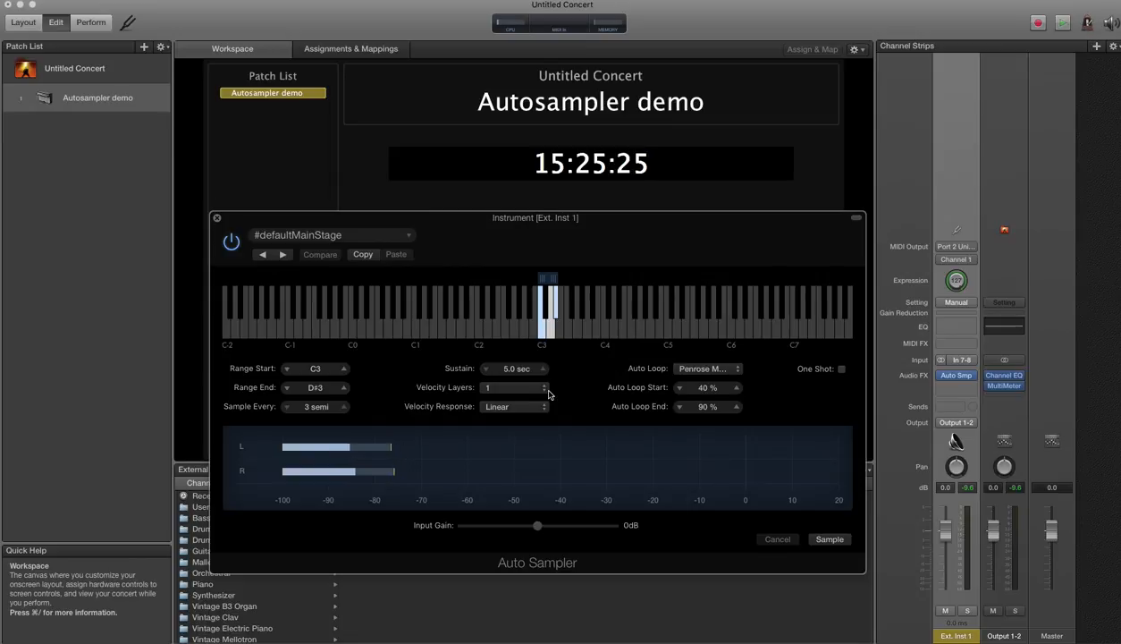
Step: Keep one velocity layer, Linear response and Perpetual Machine auto-loop in Auto Sampler
left_click(515, 386)
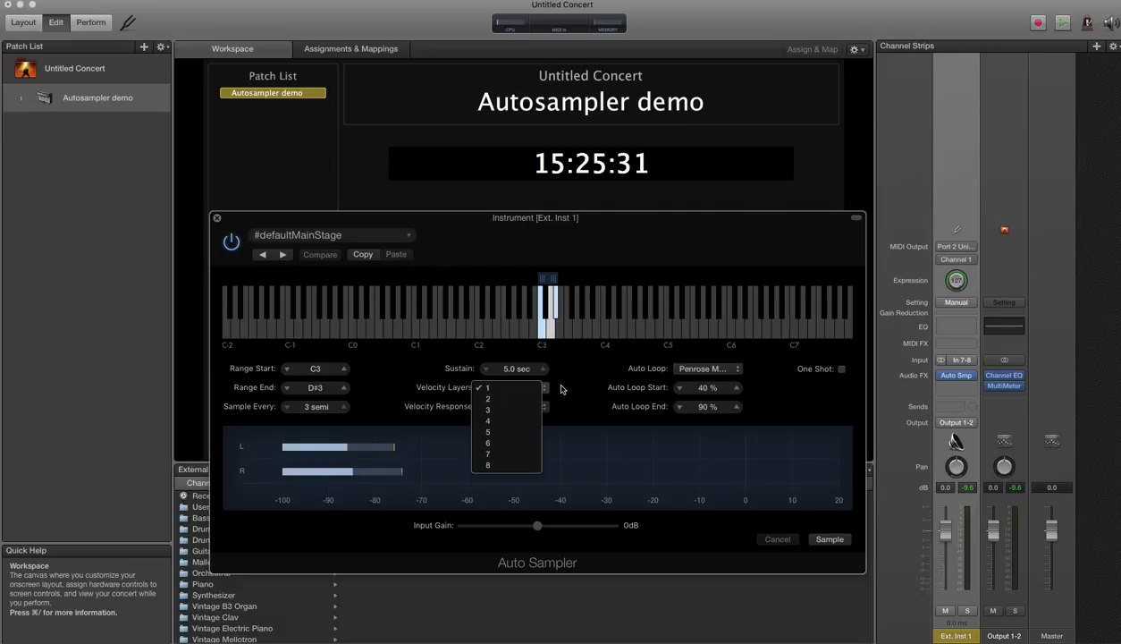
left_click(487, 387)
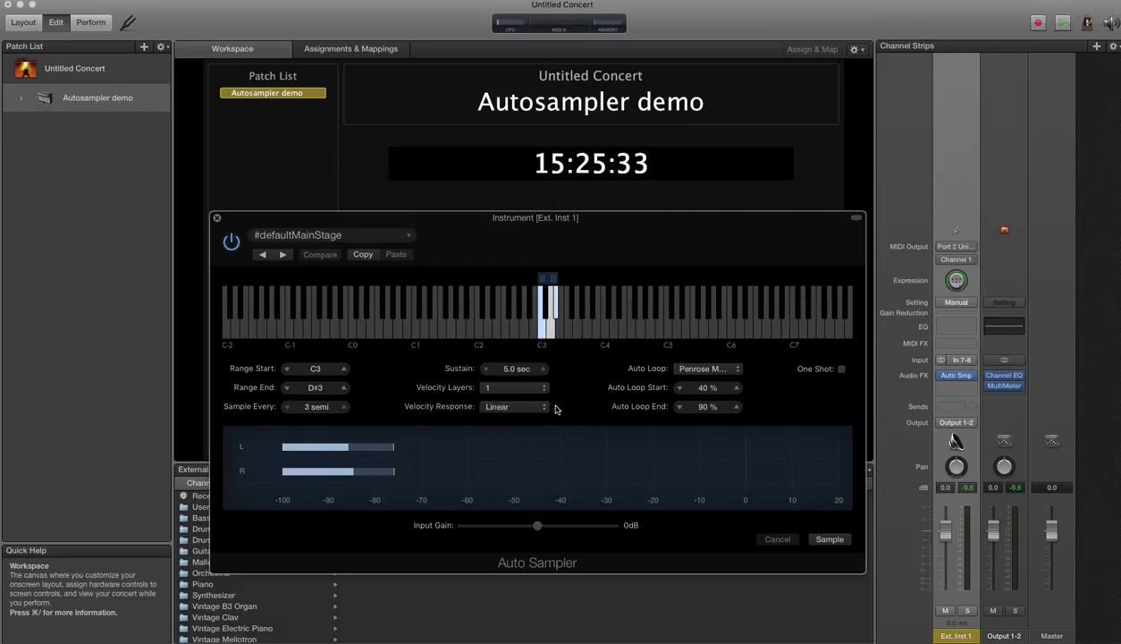
left_click(516, 406)
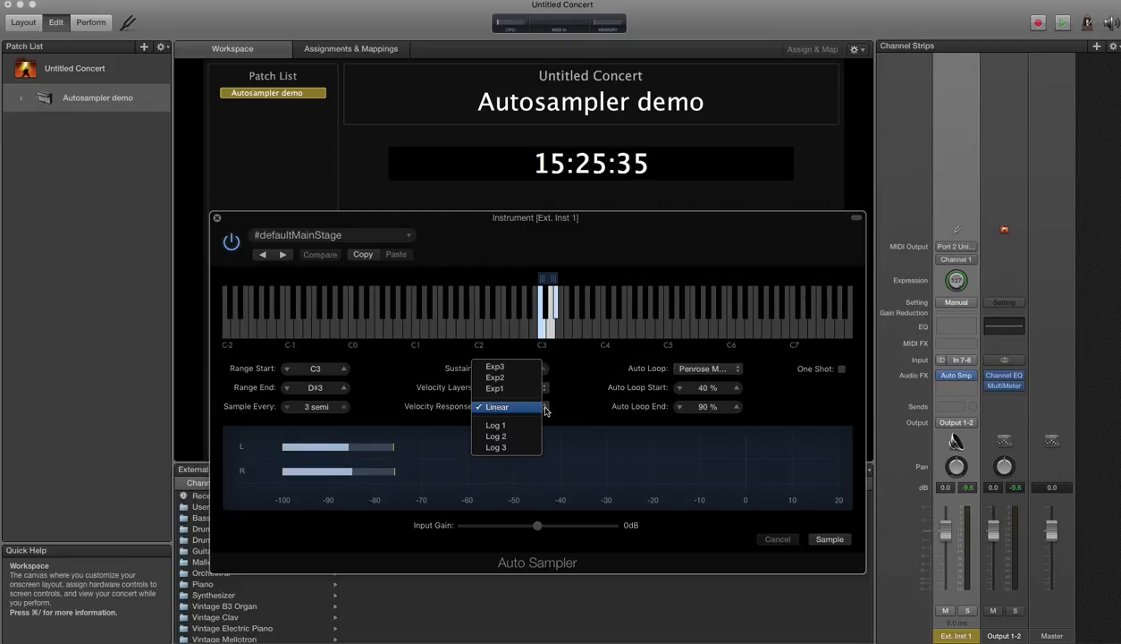
mouse_move(565, 396)
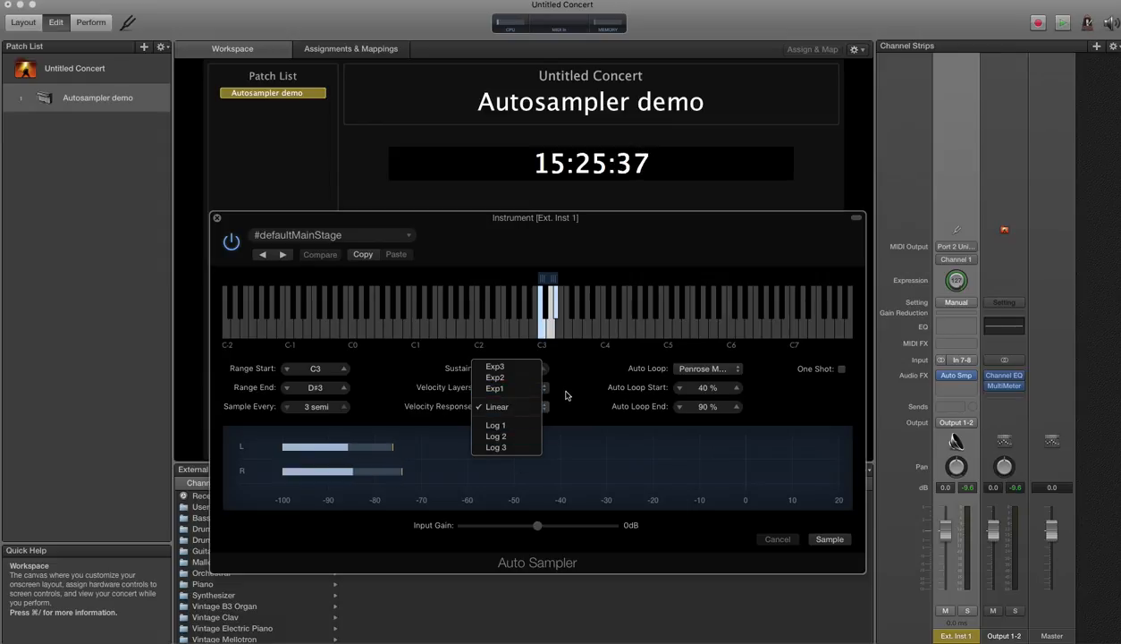
left_click(498, 408)
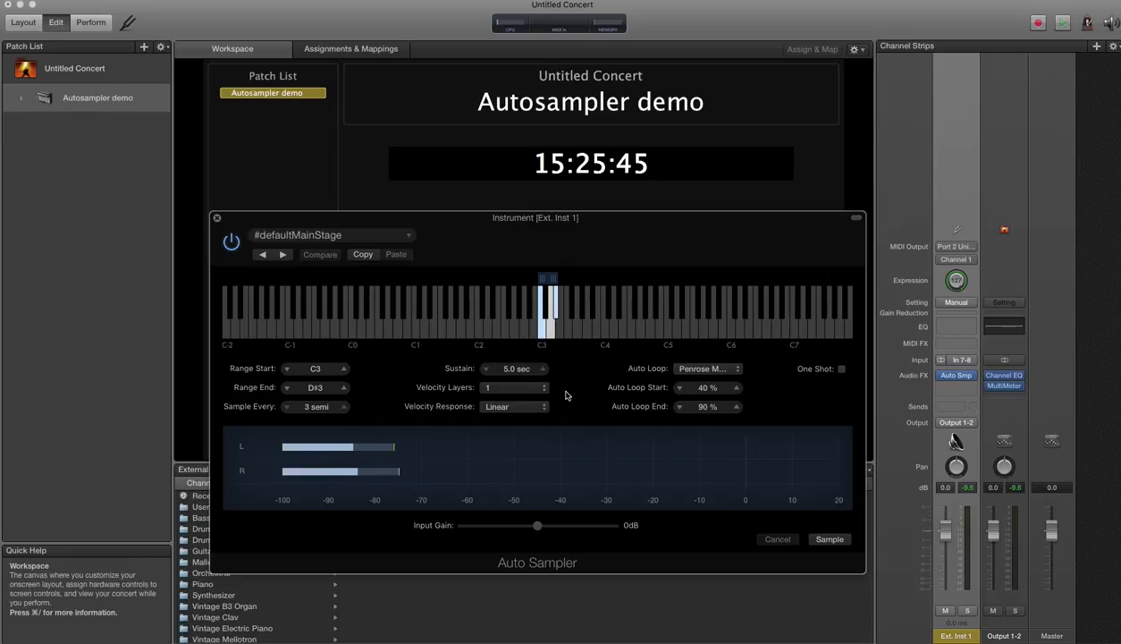
left_click(706, 369)
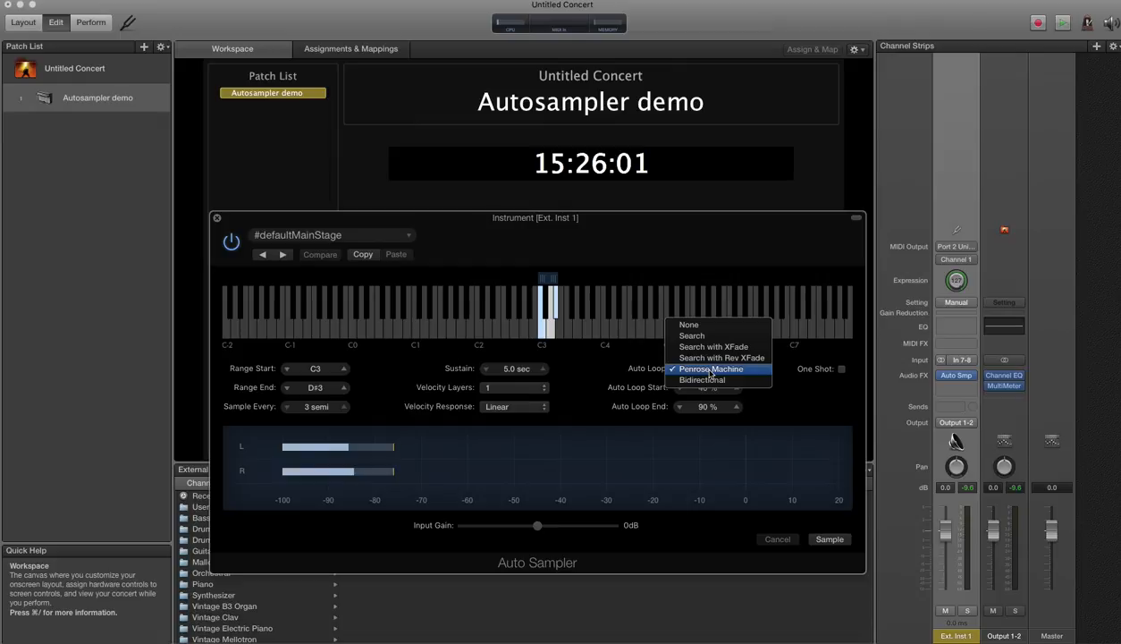
mouse_move(782, 385)
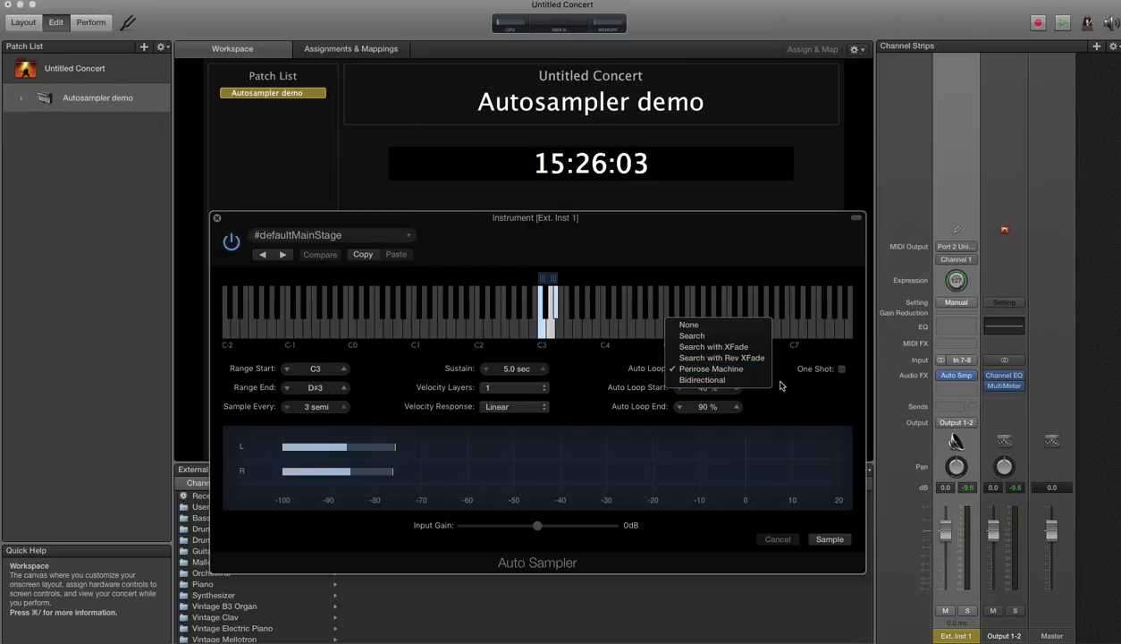
left_click(712, 368)
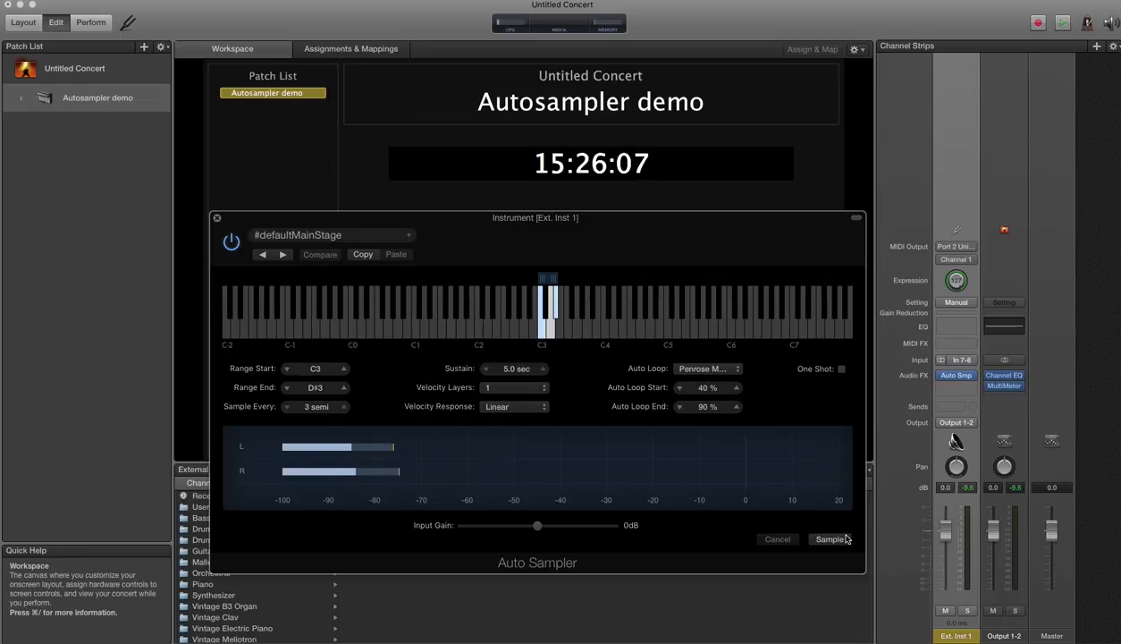
Step: Start sampling, saving the instrument as 'JV - Test' and replacing the existing file
left_click(830, 538)
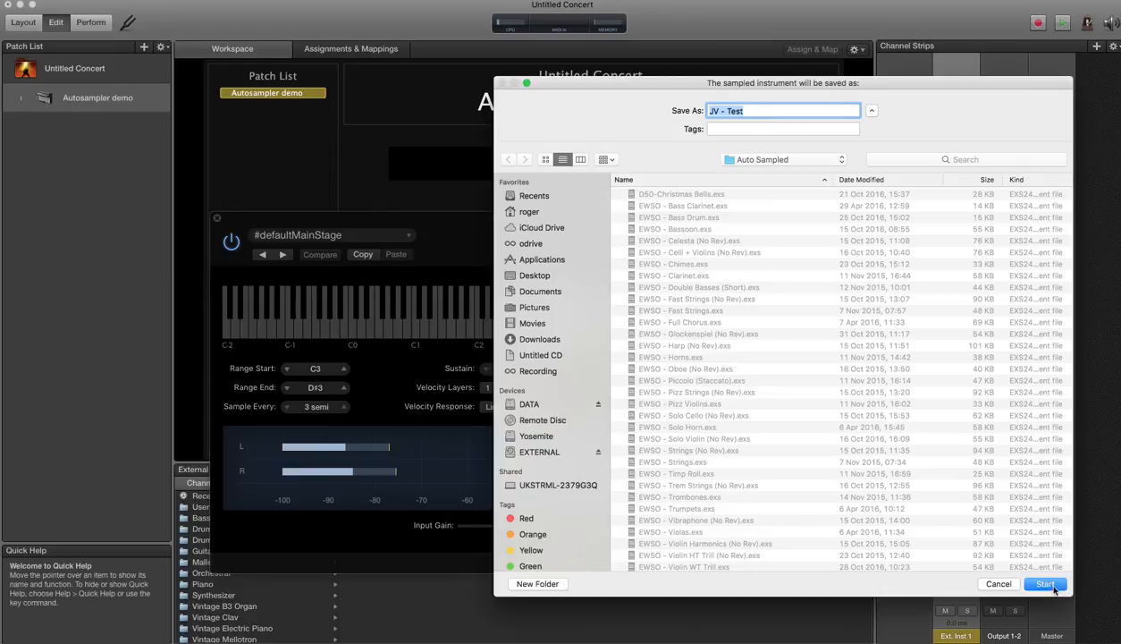
left_click(1045, 583)
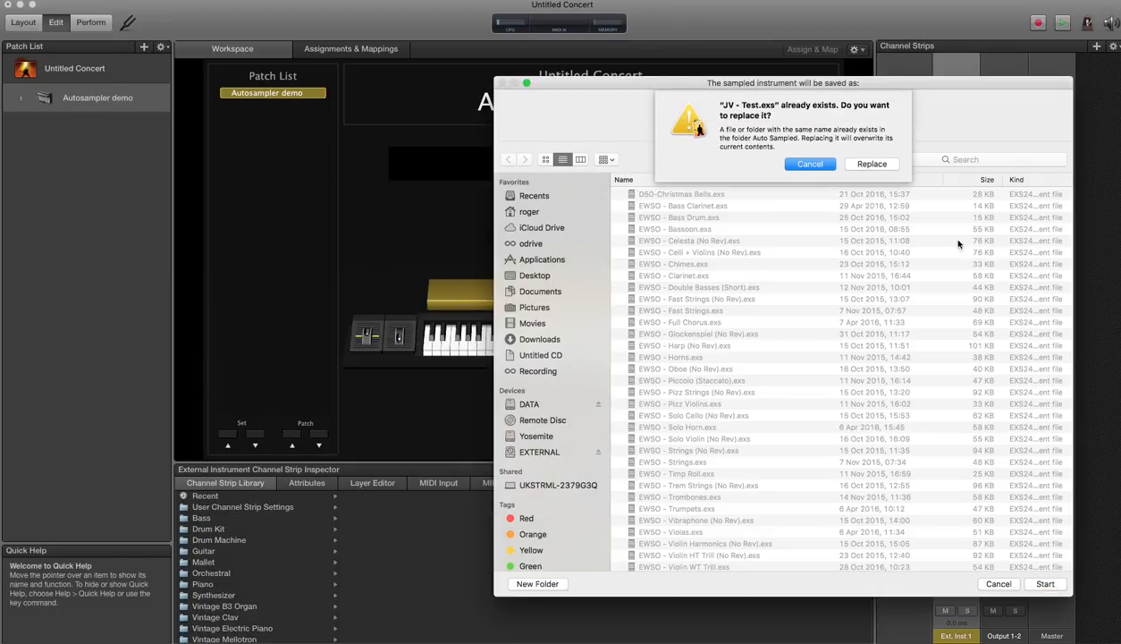
left_click(871, 164)
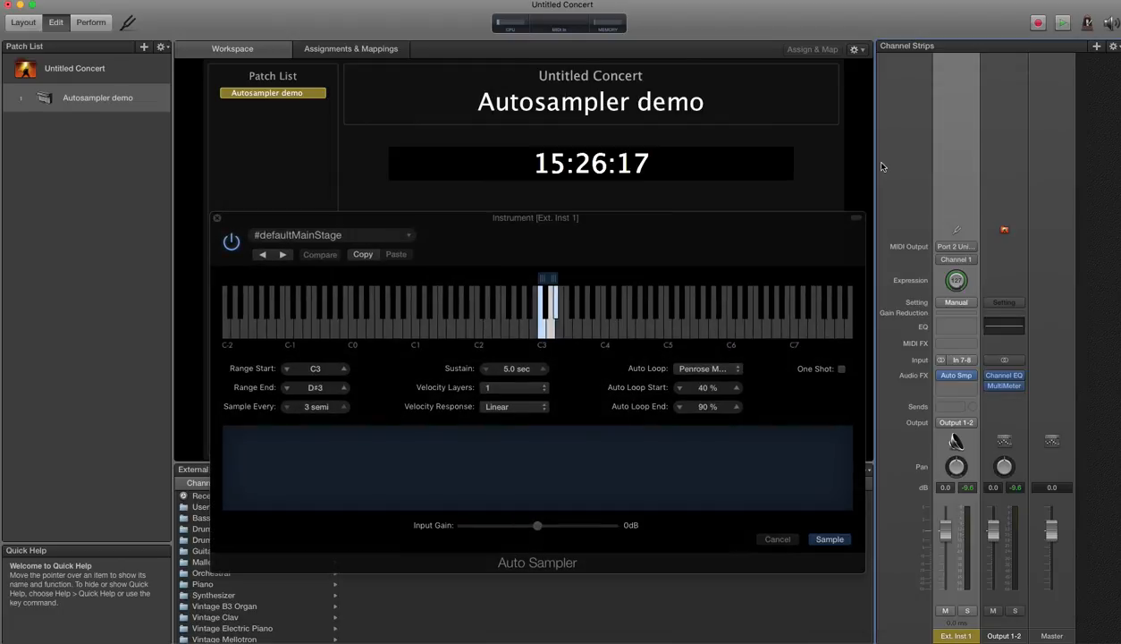
Step: Let the JV - Test sampling finish and close the Auto Sampler window
left_click(830, 539)
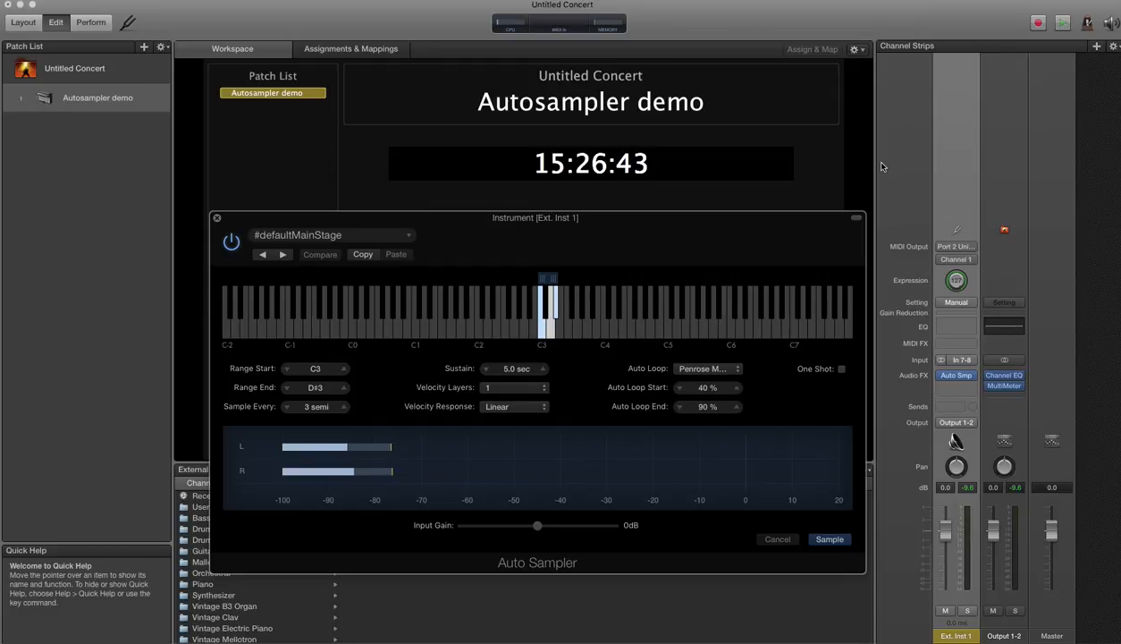
left_click(777, 539)
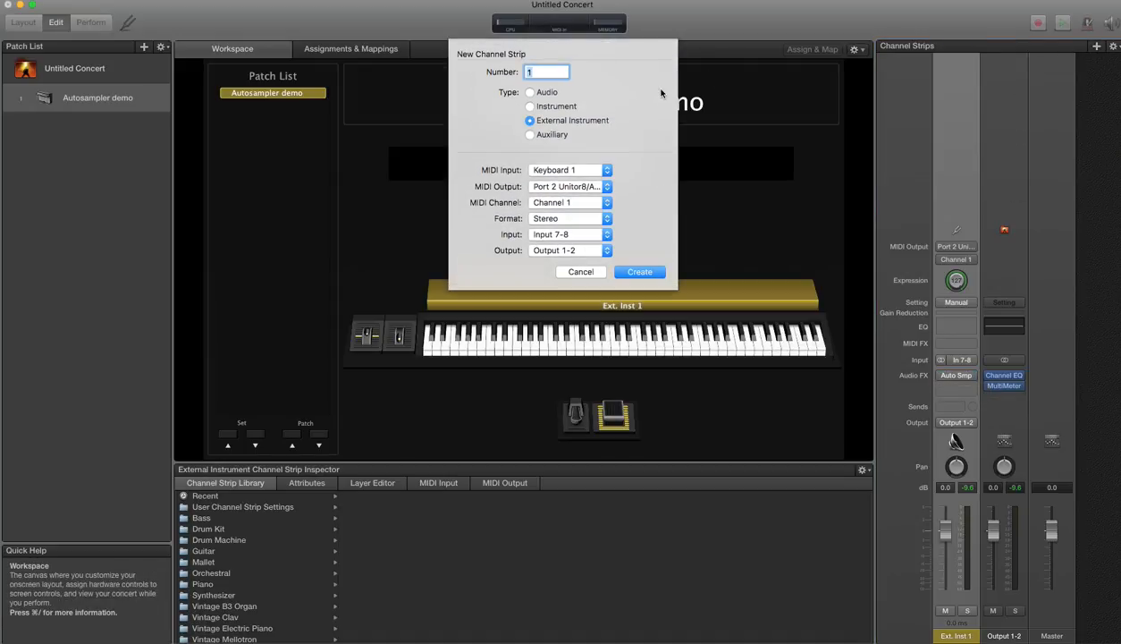
Step: Create a new software Instrument channel strip, Inst 1, in the patch
left_click(530, 105)
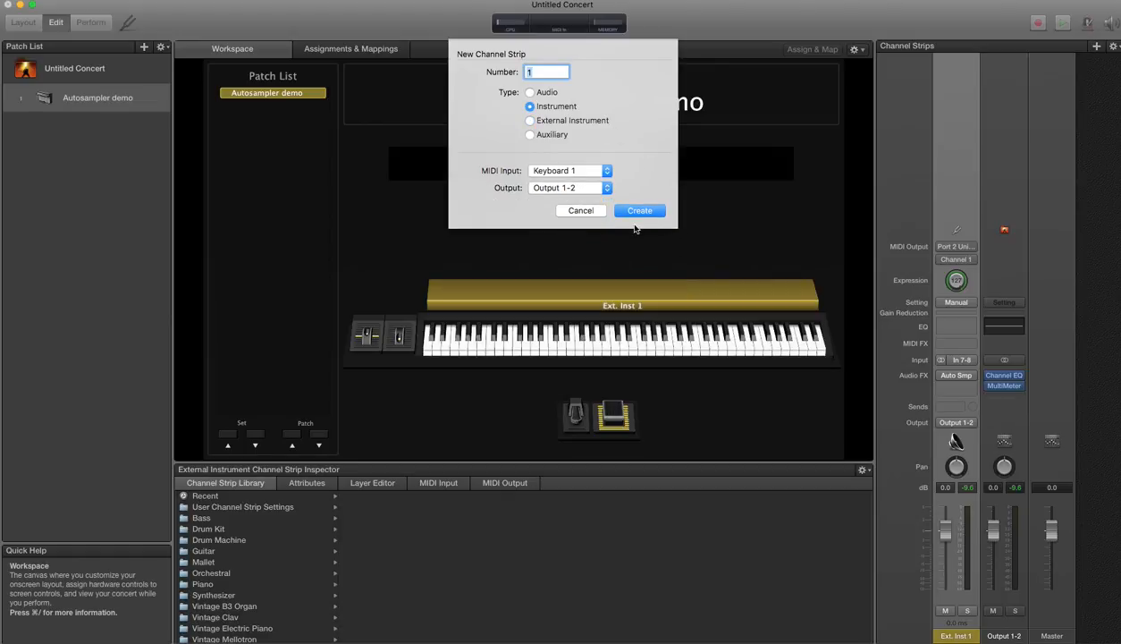
left_click(640, 211)
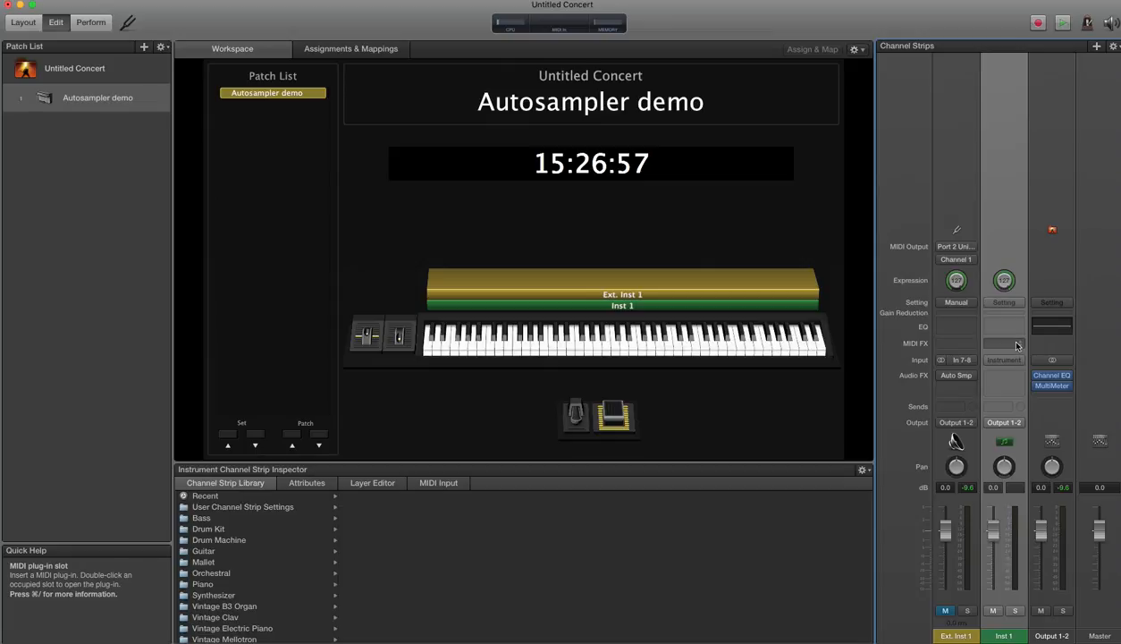
Step: Load EXS24 on Inst 1 playing the auto-sampled 'JV - Test' instrument
left_click(1004, 359)
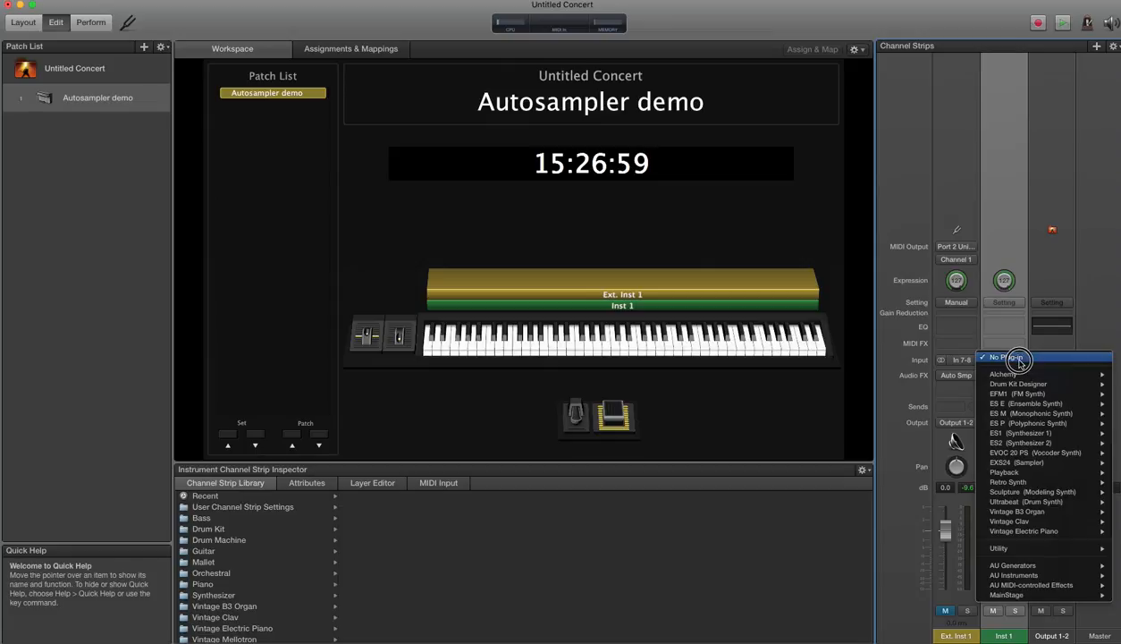
mouse_move(1016, 462)
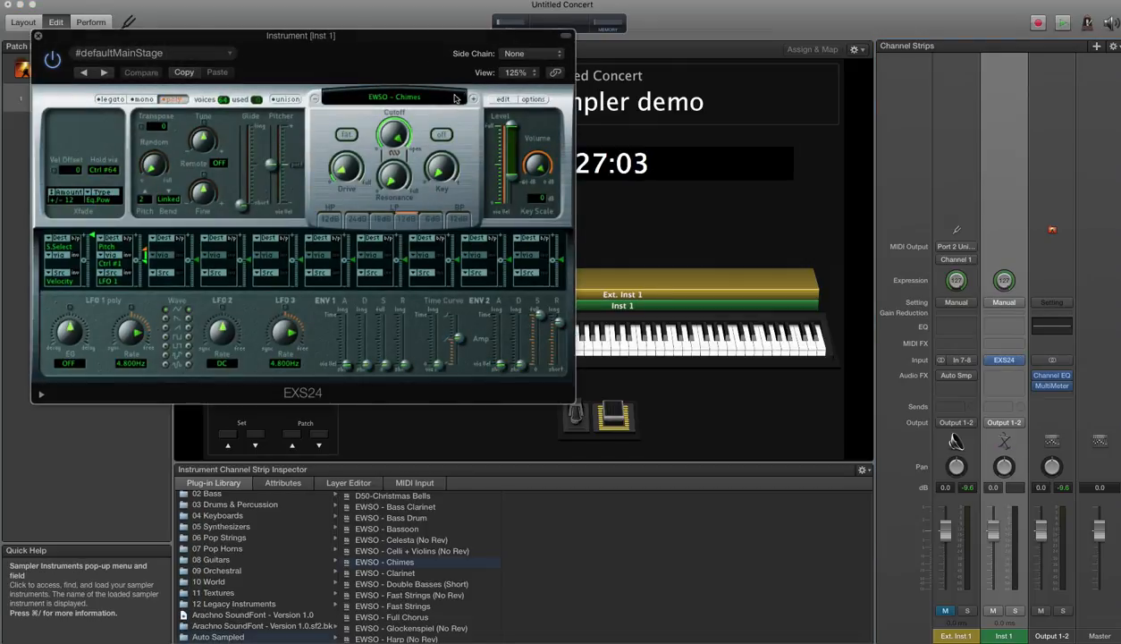
left_click(393, 96)
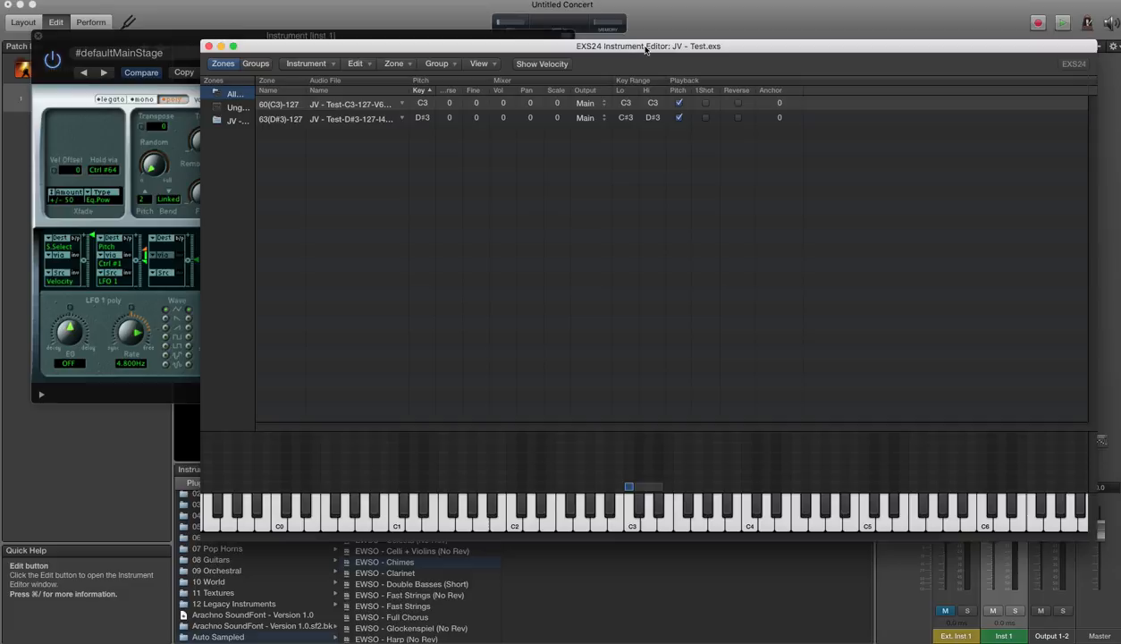
mouse_move(404, 122)
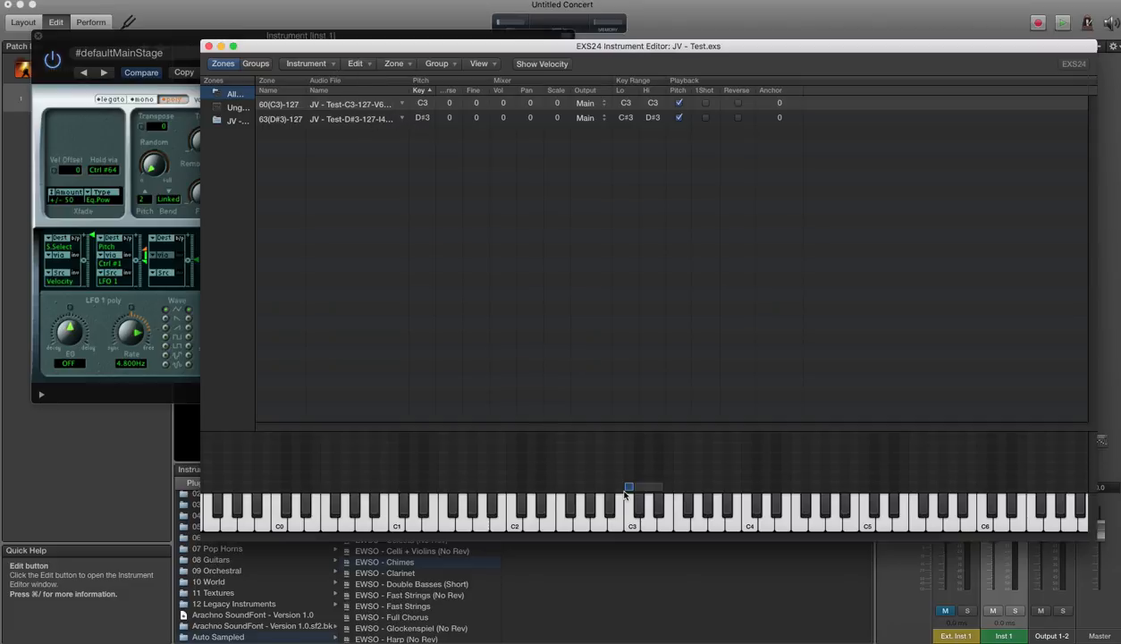
mouse_move(480, 378)
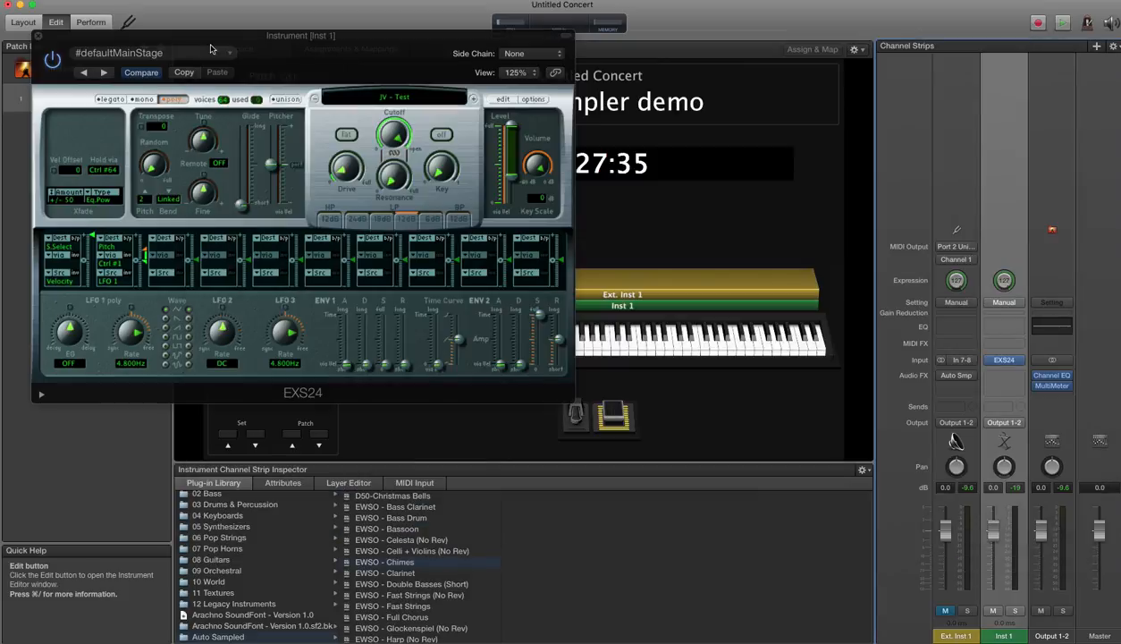
mouse_move(40, 39)
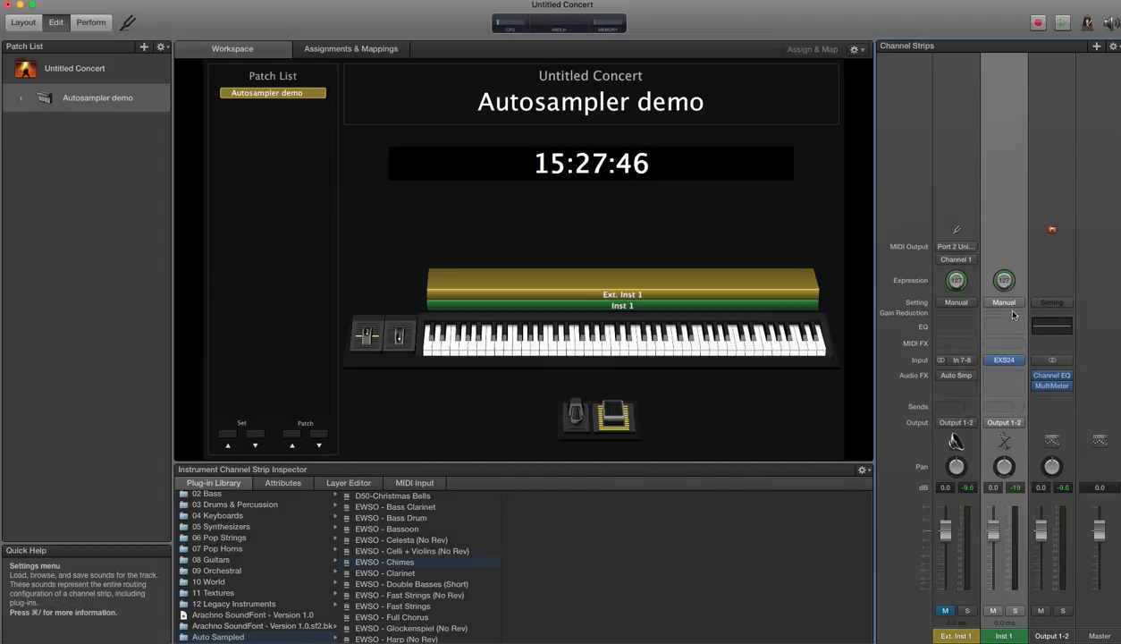
Step: Show the channel strip setting choices for Inst 1
left_click(1005, 302)
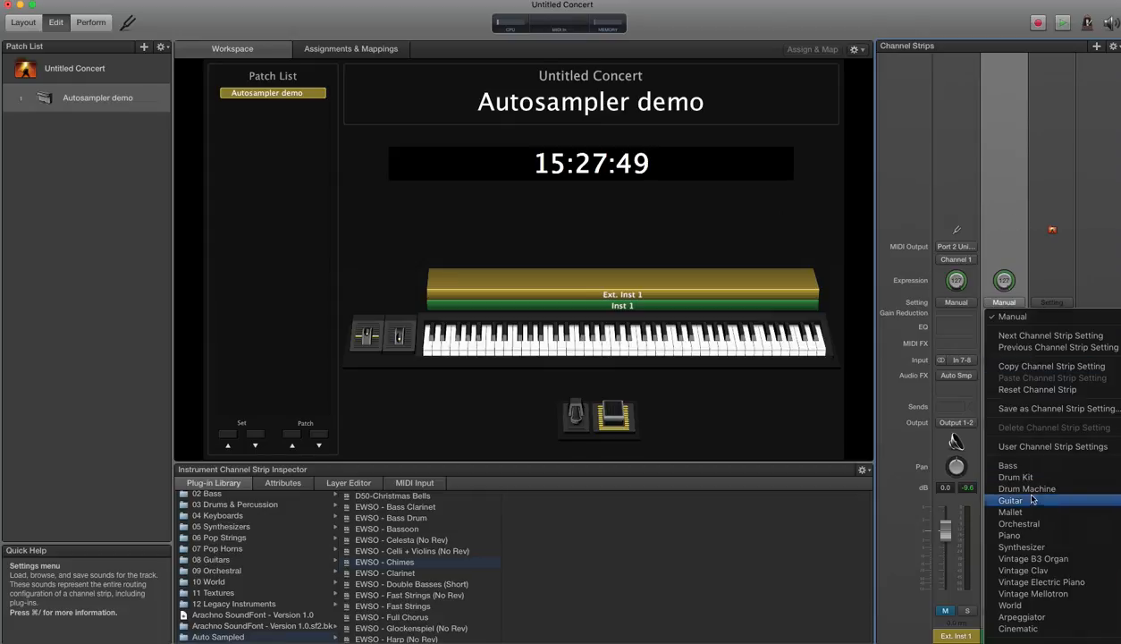
mouse_move(1027, 211)
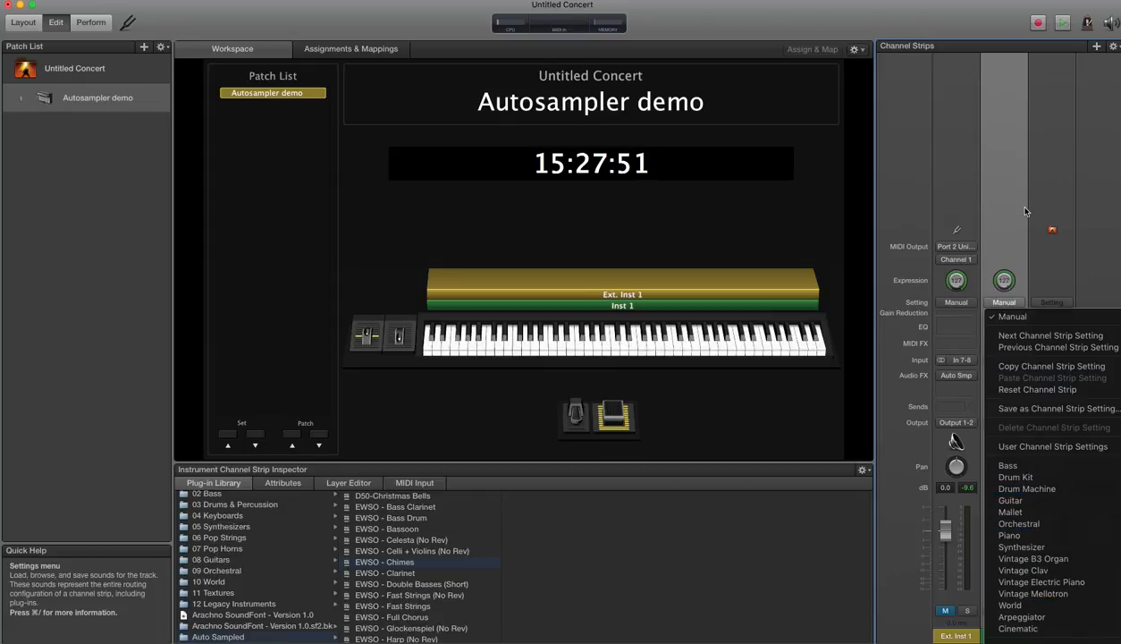